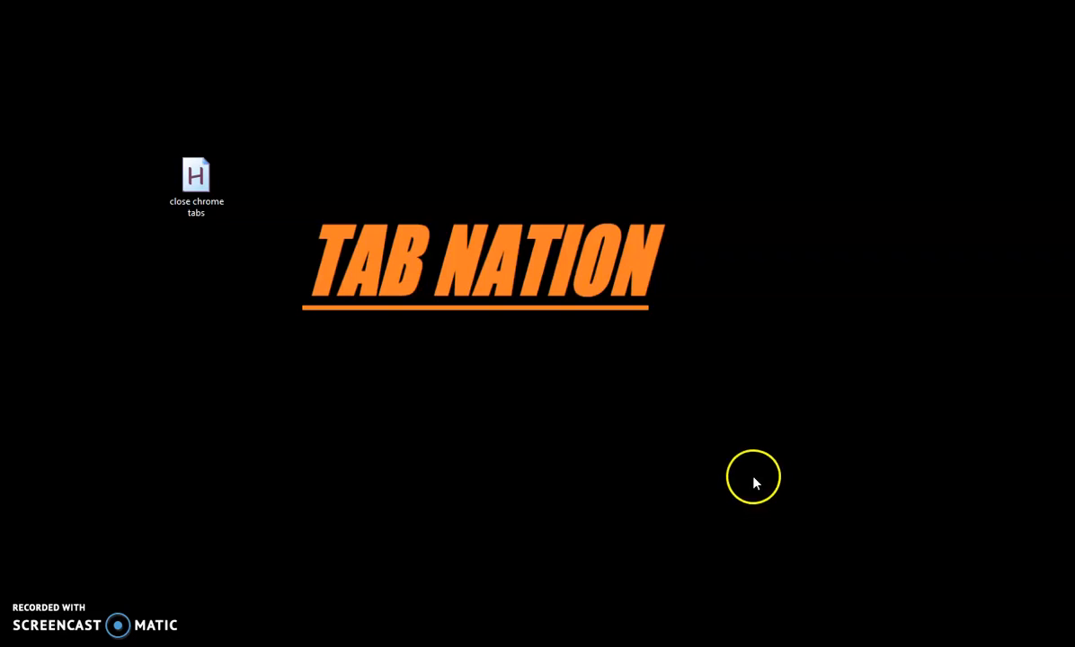
mouse_move(493, 360)
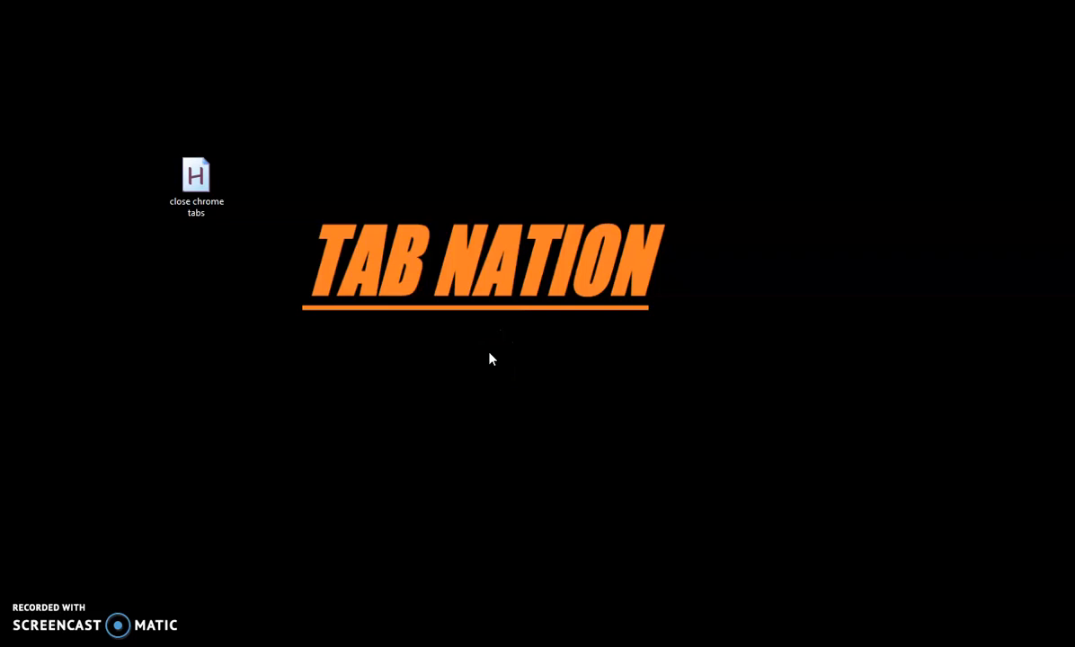
mouse_move(515, 331)
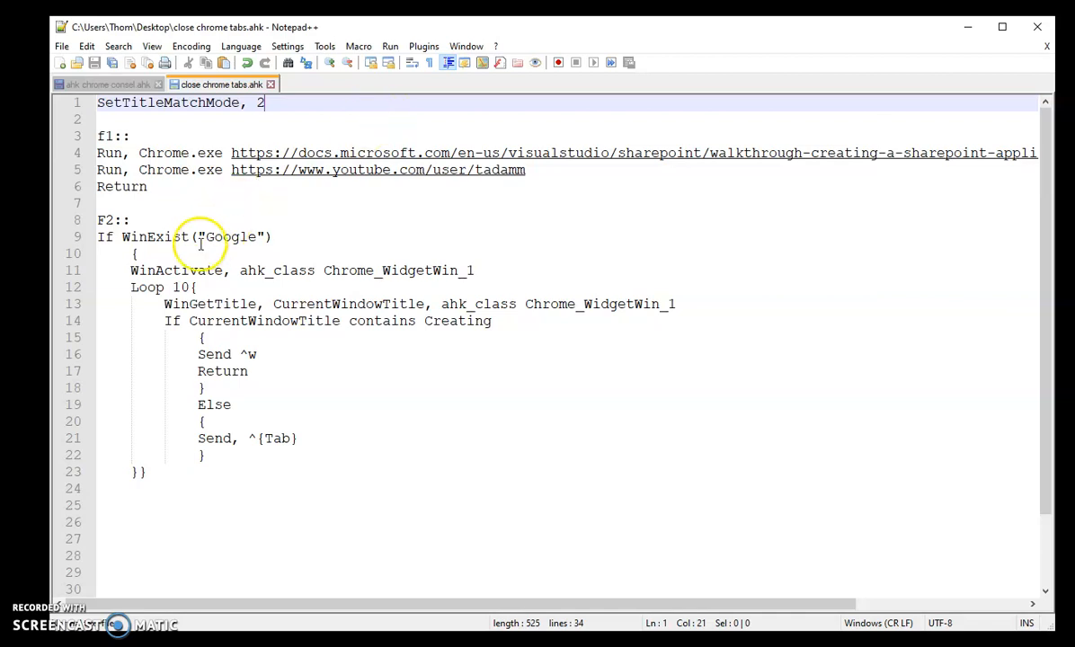
Highlight the Google window title inside the F2 WinExist check.
double_click(230, 237)
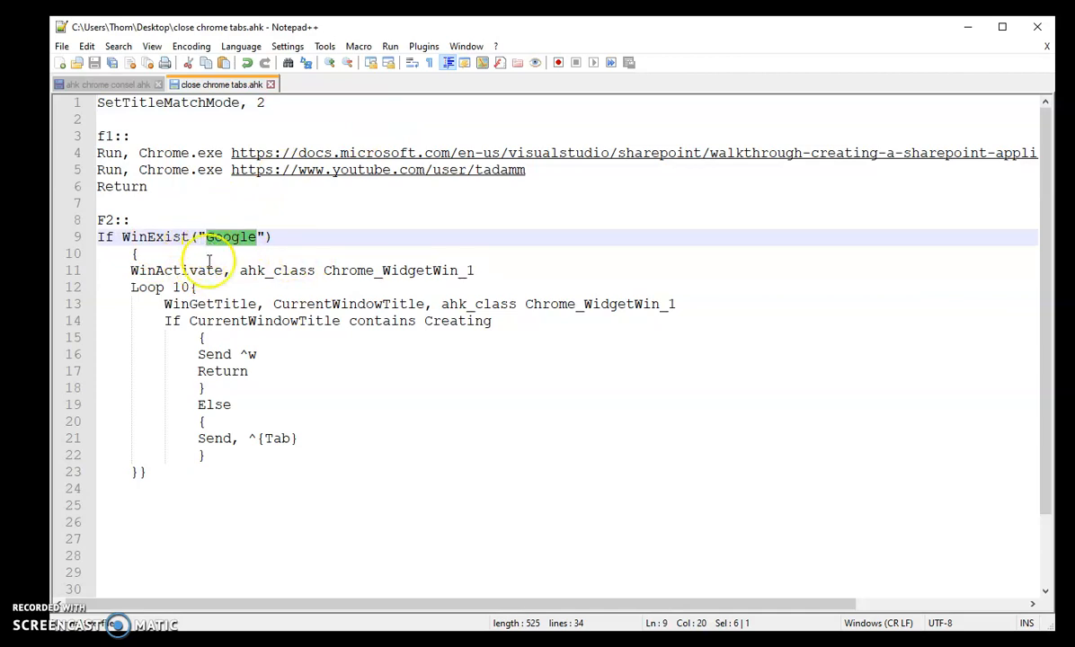
mouse_move(345, 252)
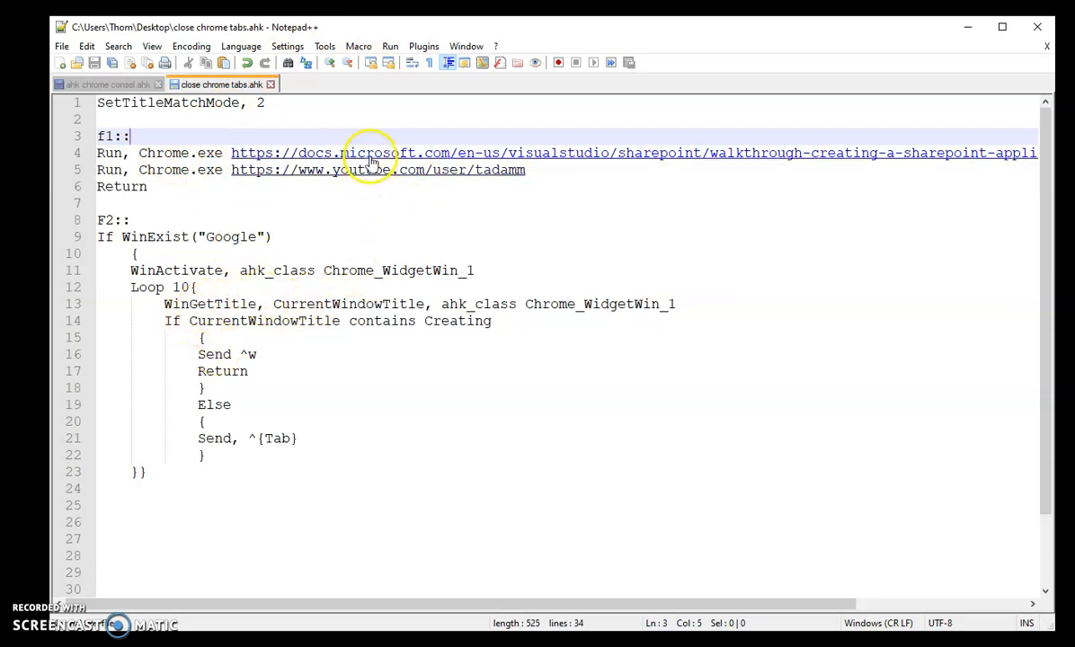
mouse_move(392, 169)
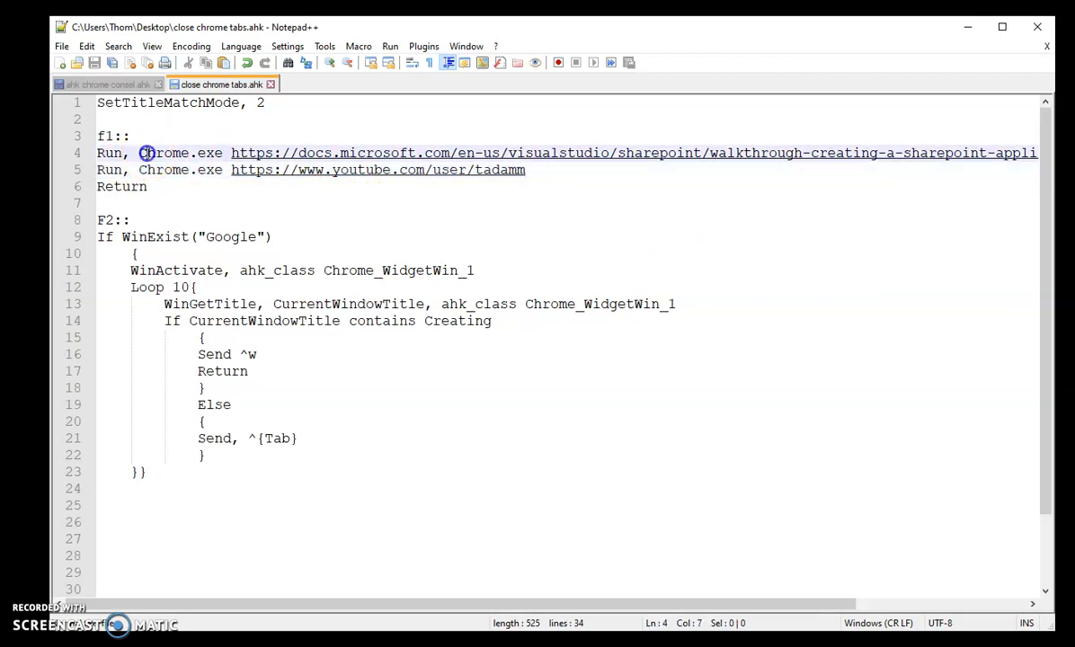
mouse_move(160, 160)
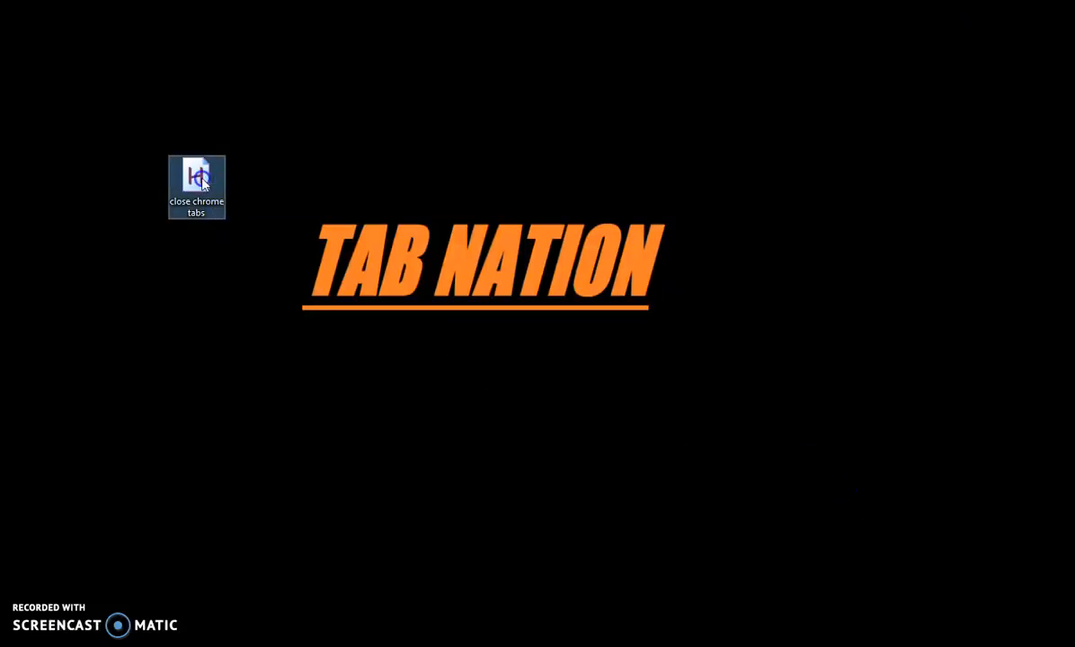
Launch the close chrome tabs .ahk script from its desktop icon.
double_click(196, 180)
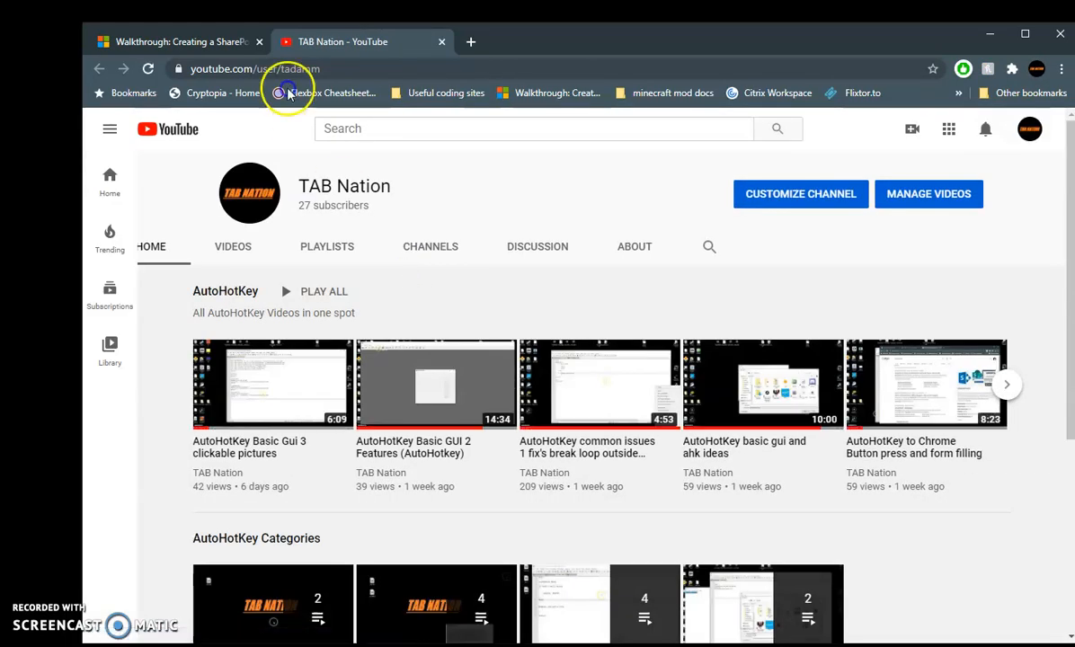
Flip between the SharePoint walkthrough tab and the last blank new tab in Chrome.
click(171, 41)
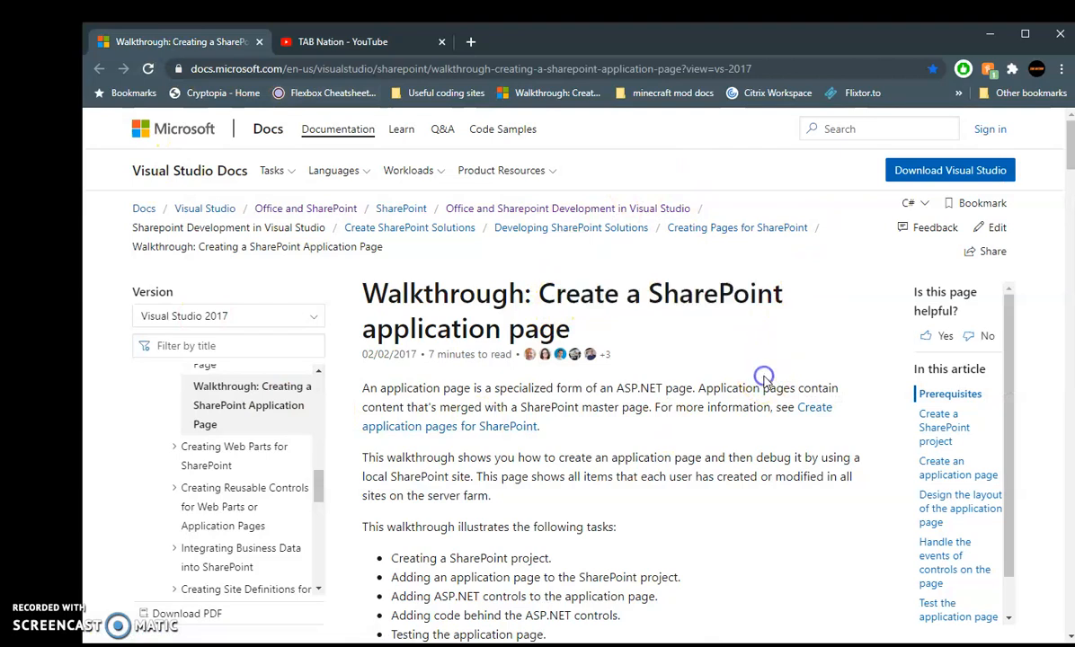
mouse_move(465, 47)
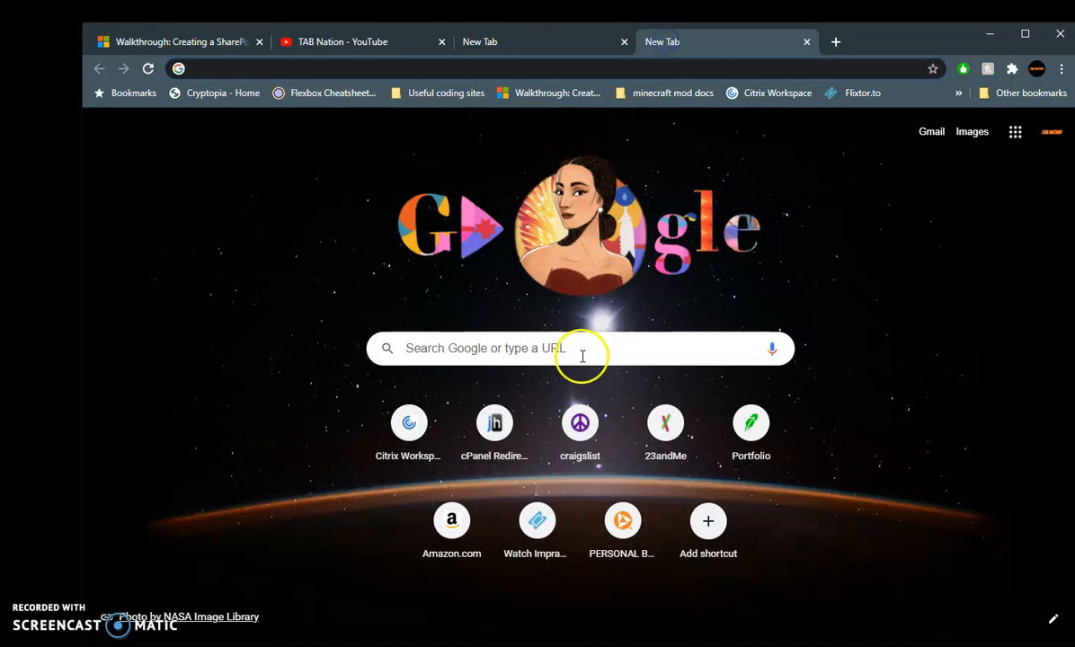
click(179, 41)
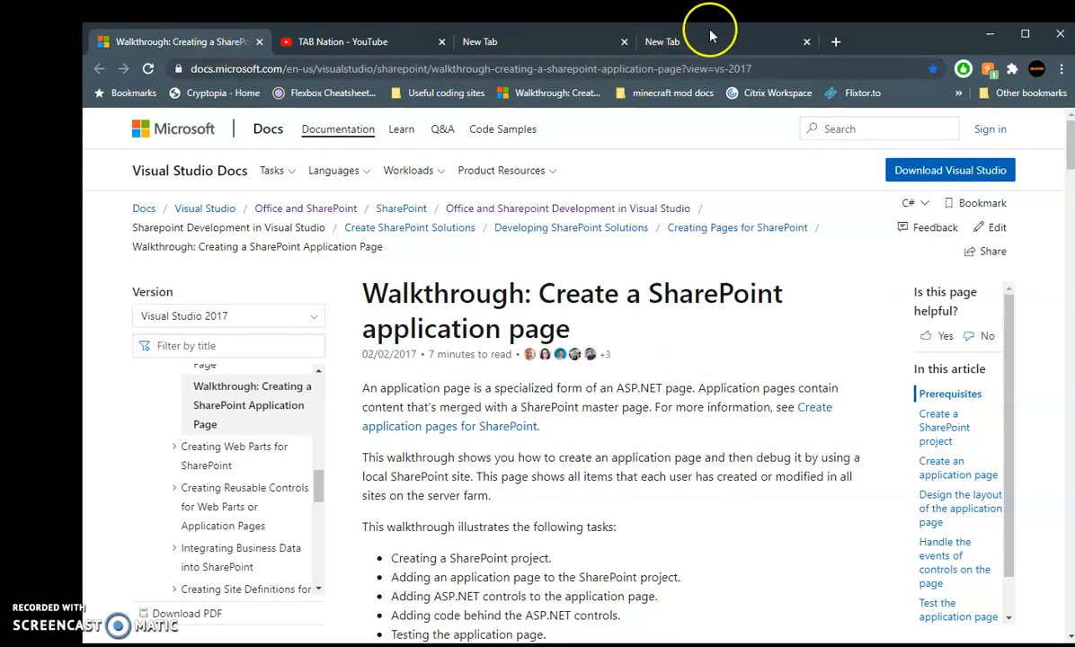
click(662, 42)
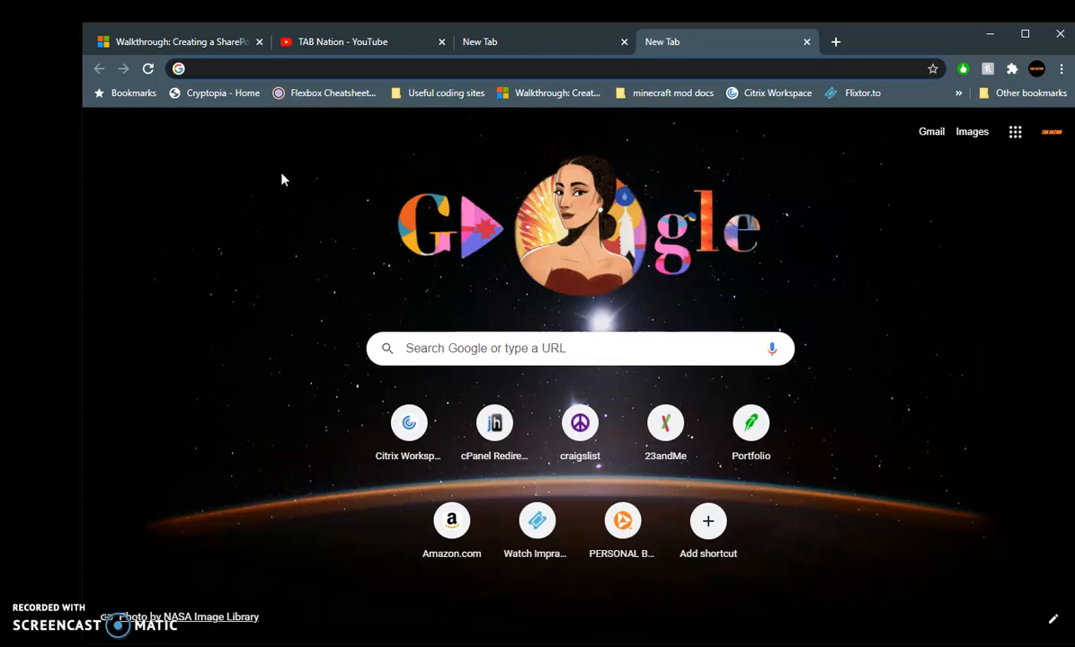
click(359, 69)
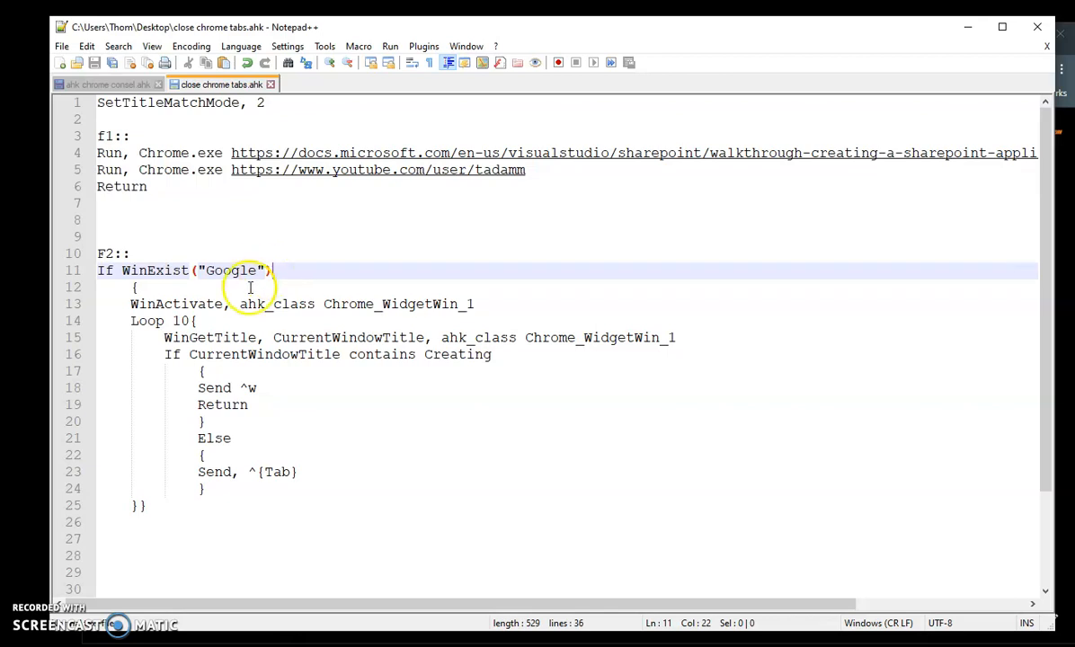
mouse_move(302, 268)
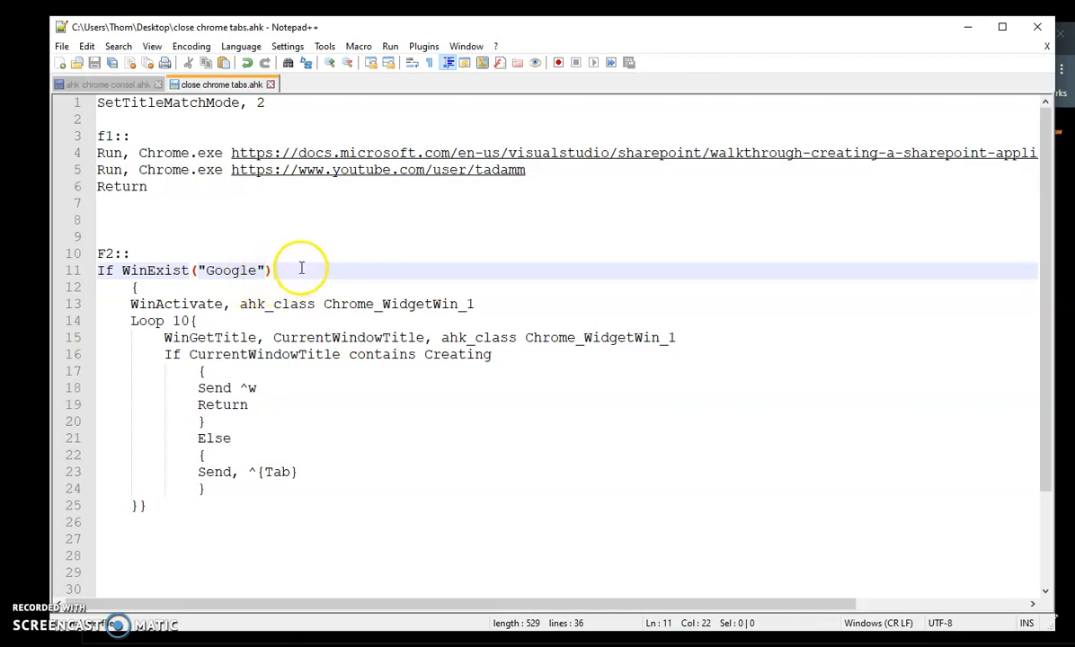
Highlight the F2 Loop repeat count of 10 in the script.
double_click(230, 269)
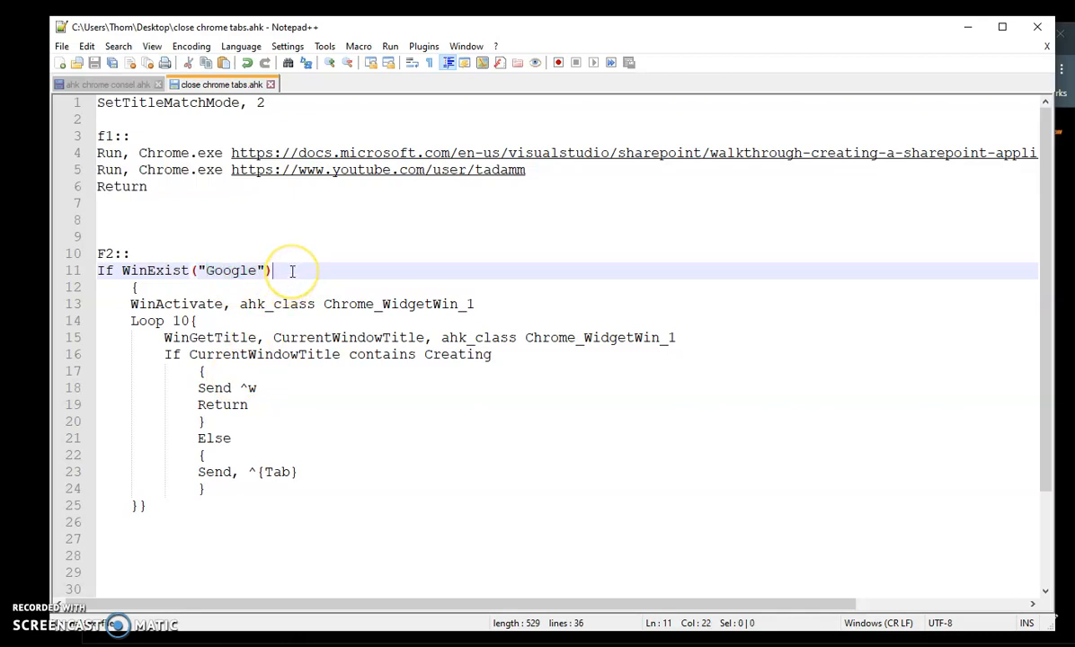
mouse_move(305, 277)
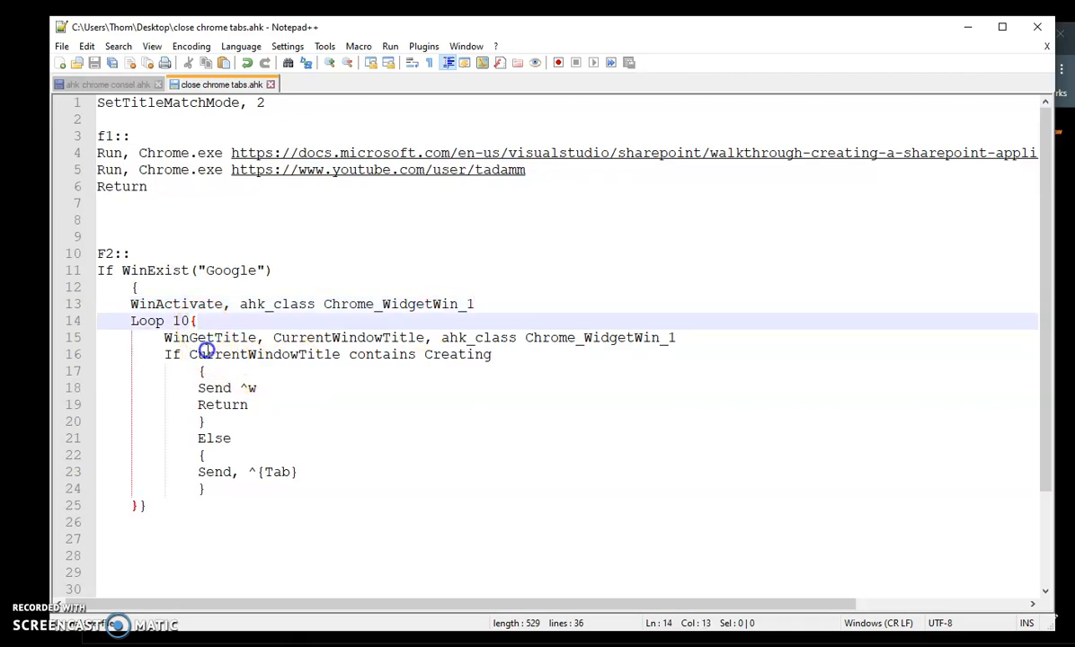
double_click(180, 320)
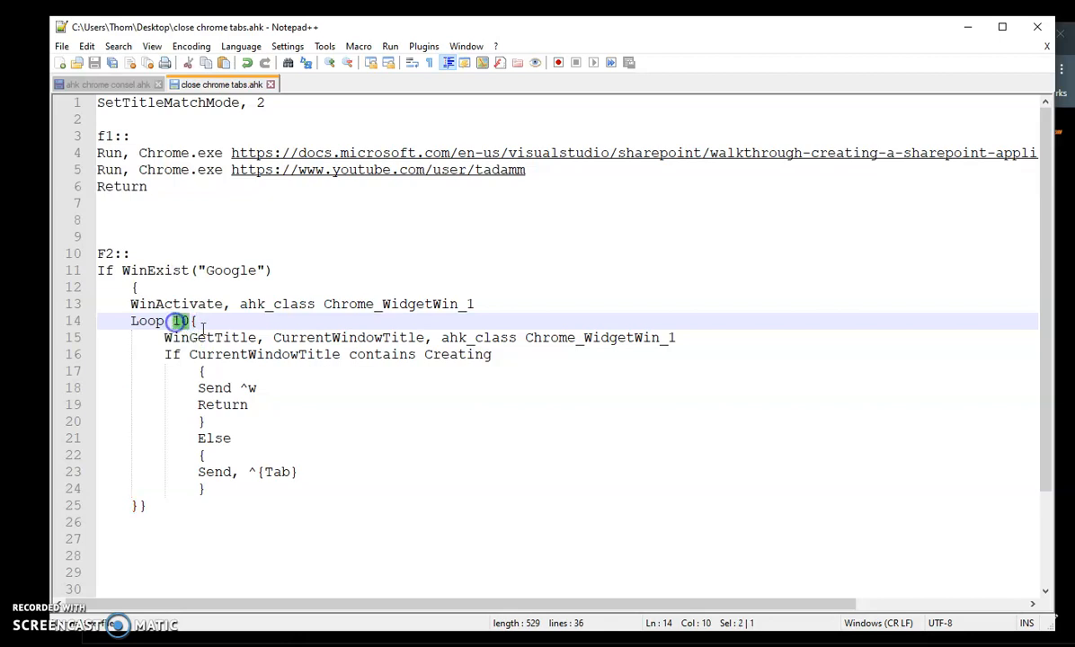
double_click(180, 320)
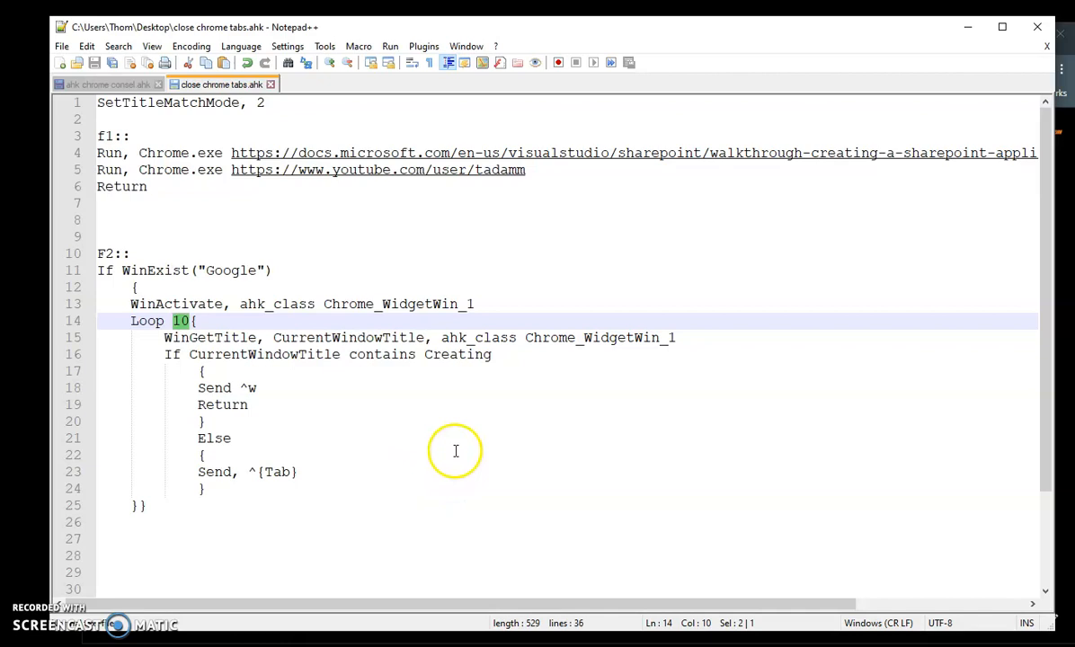
mouse_move(263, 338)
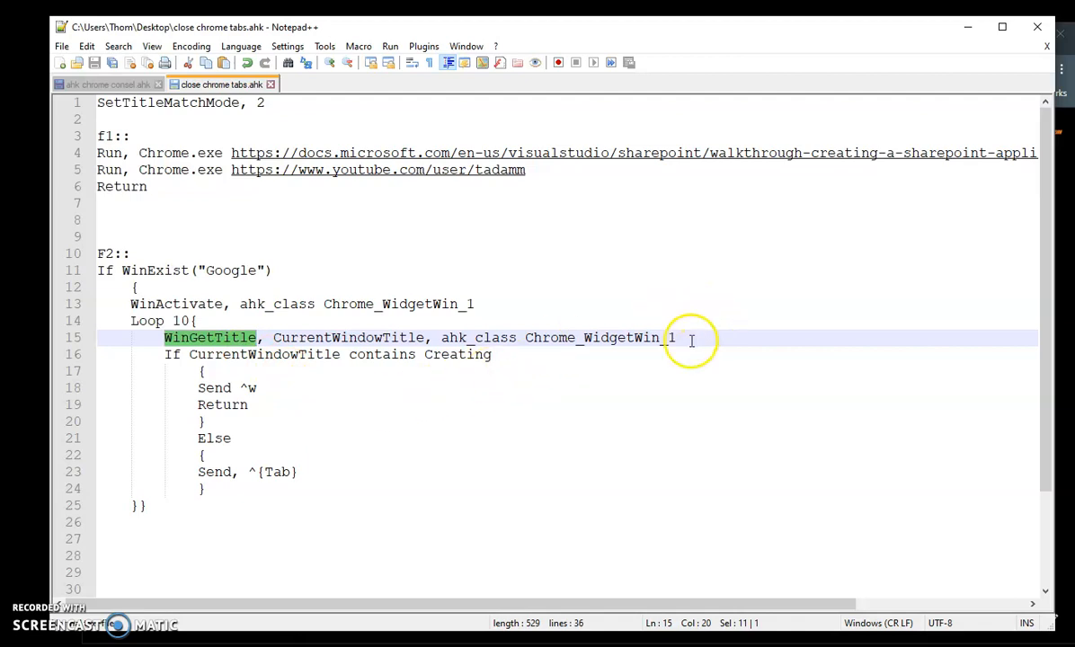
click(378, 338)
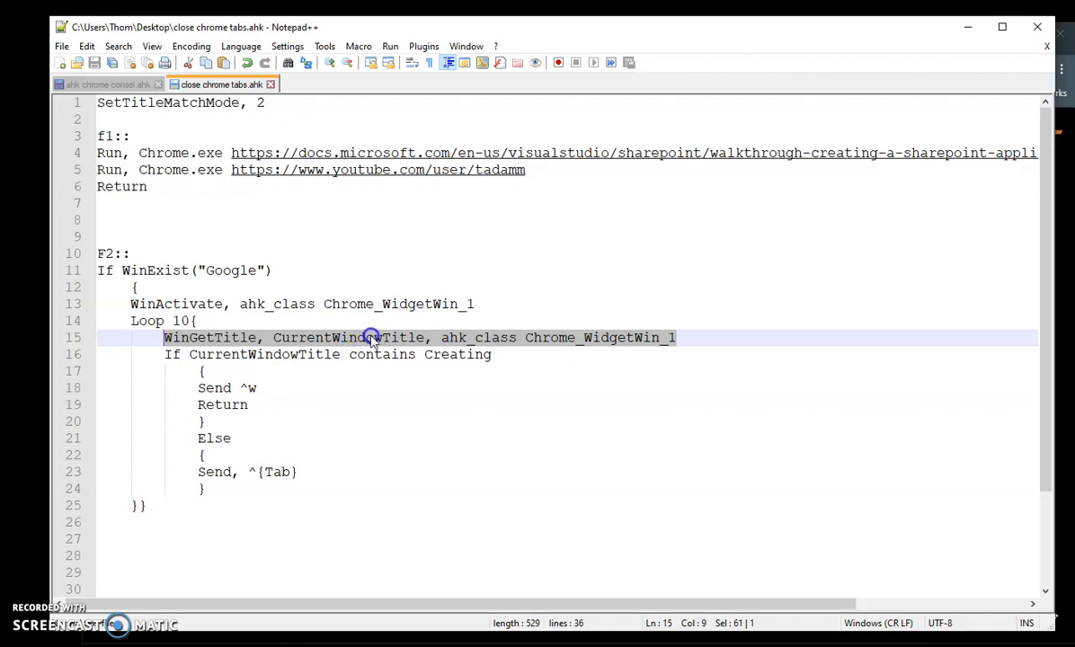
double_click(348, 338)
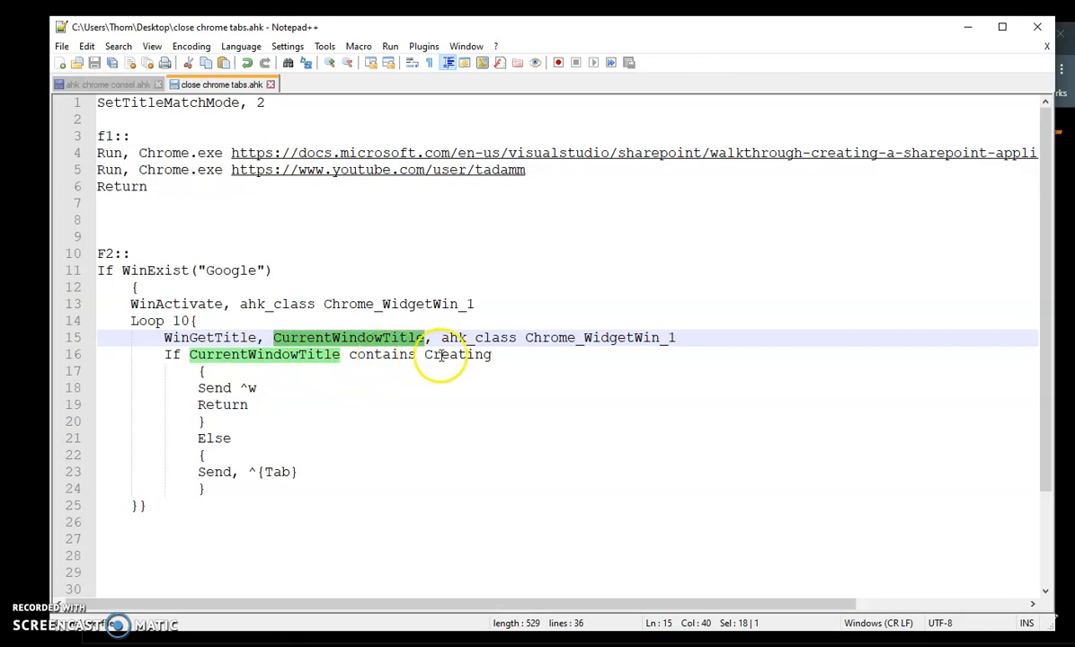
double_click(457, 354)
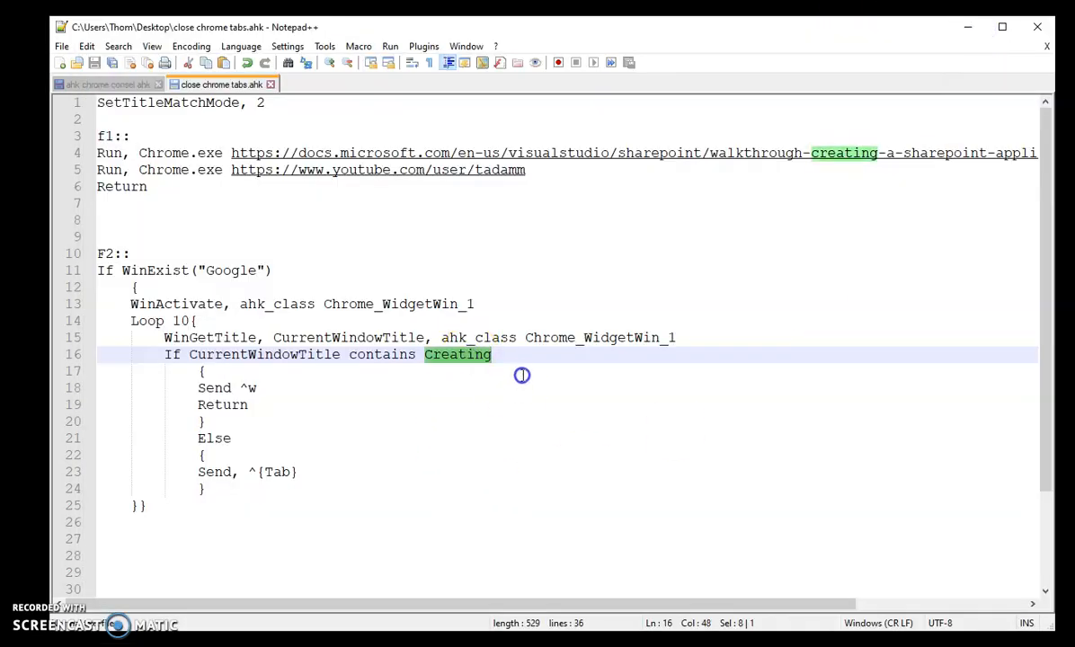
mouse_move(507, 376)
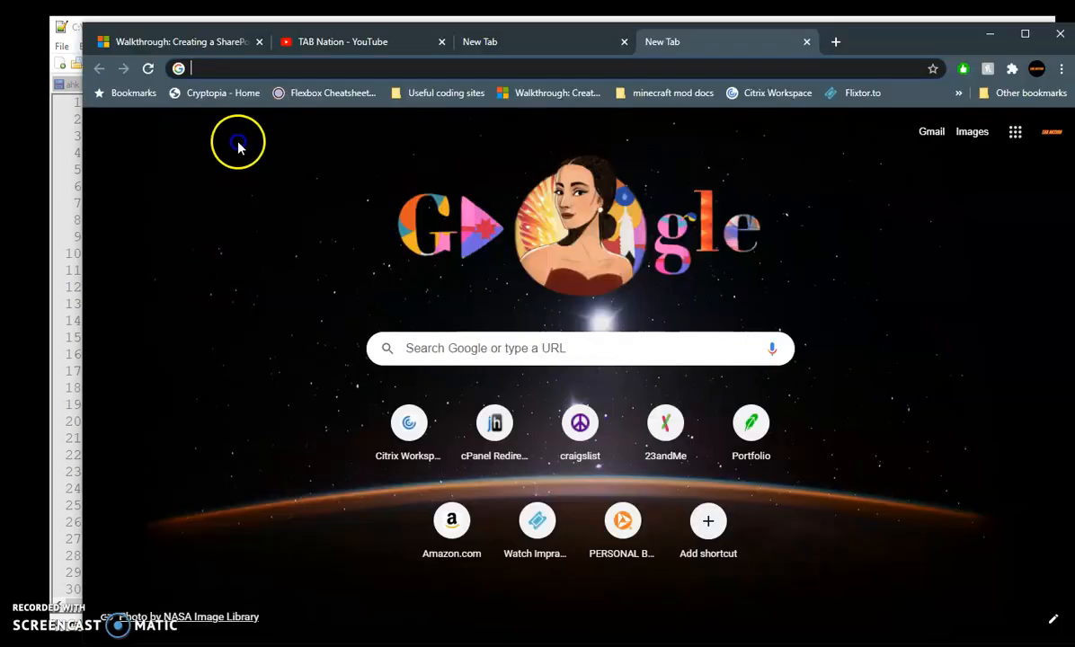
Bring the Chrome window with the four tabs back into focus.
click(180, 42)
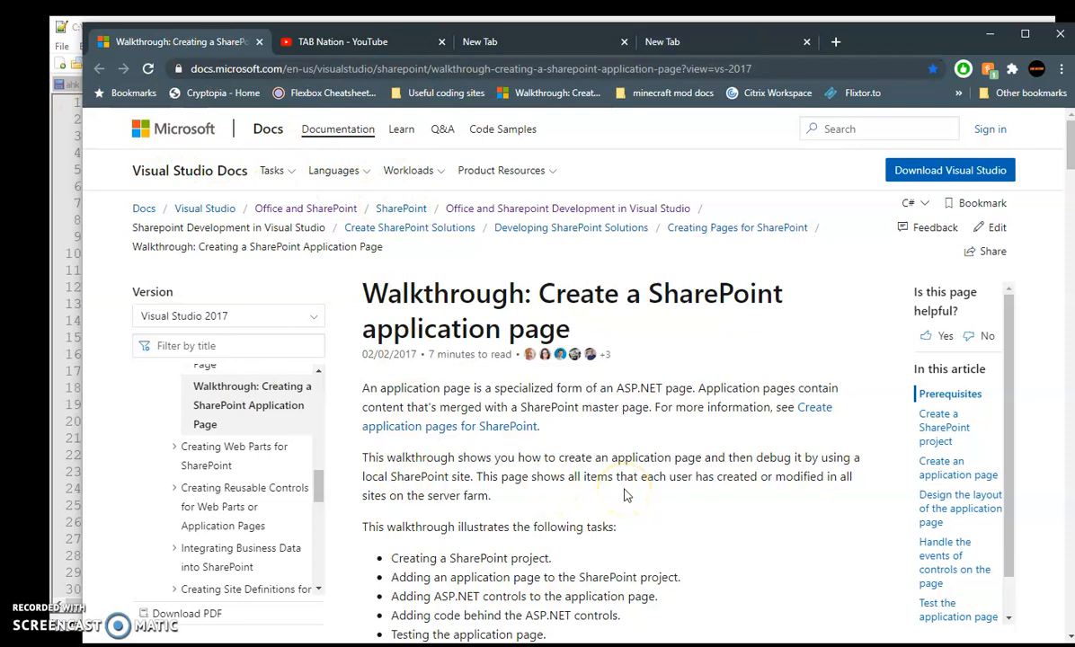
mouse_move(180, 42)
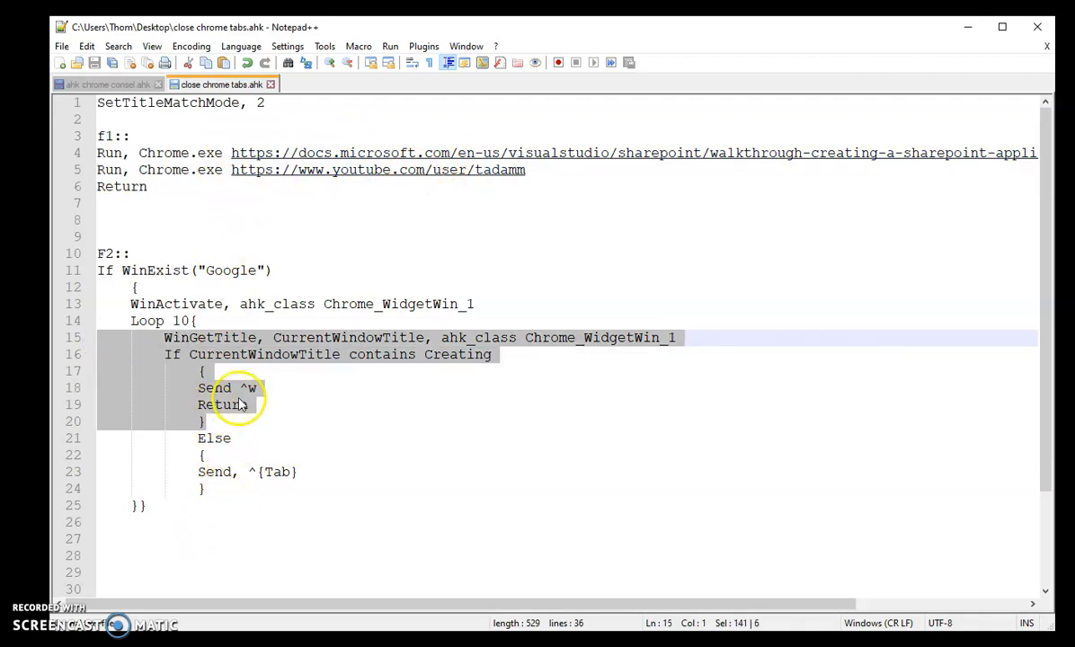
Bring Chrome forward, then return to the script and select the F2 loop and Else branch lines.
click(248, 421)
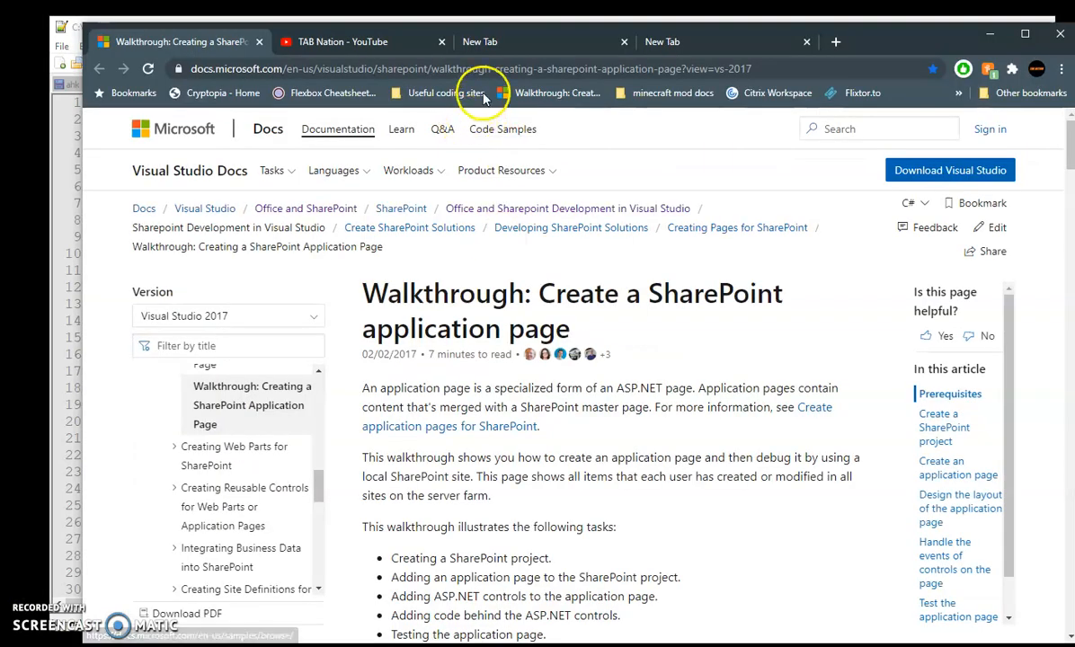
click(531, 41)
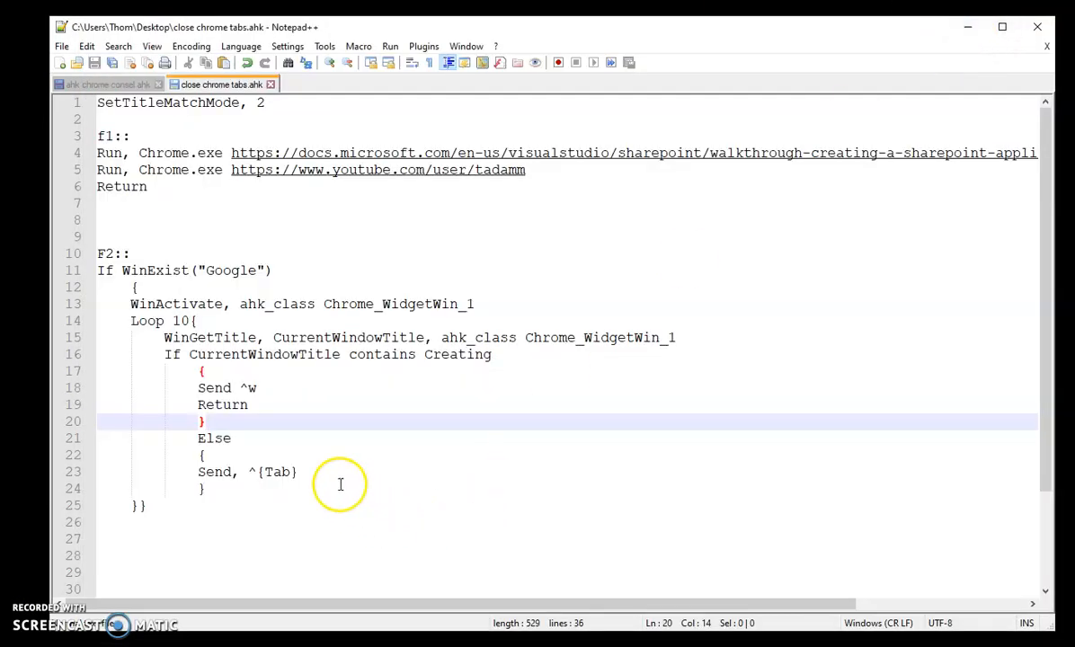
double_click(264, 354)
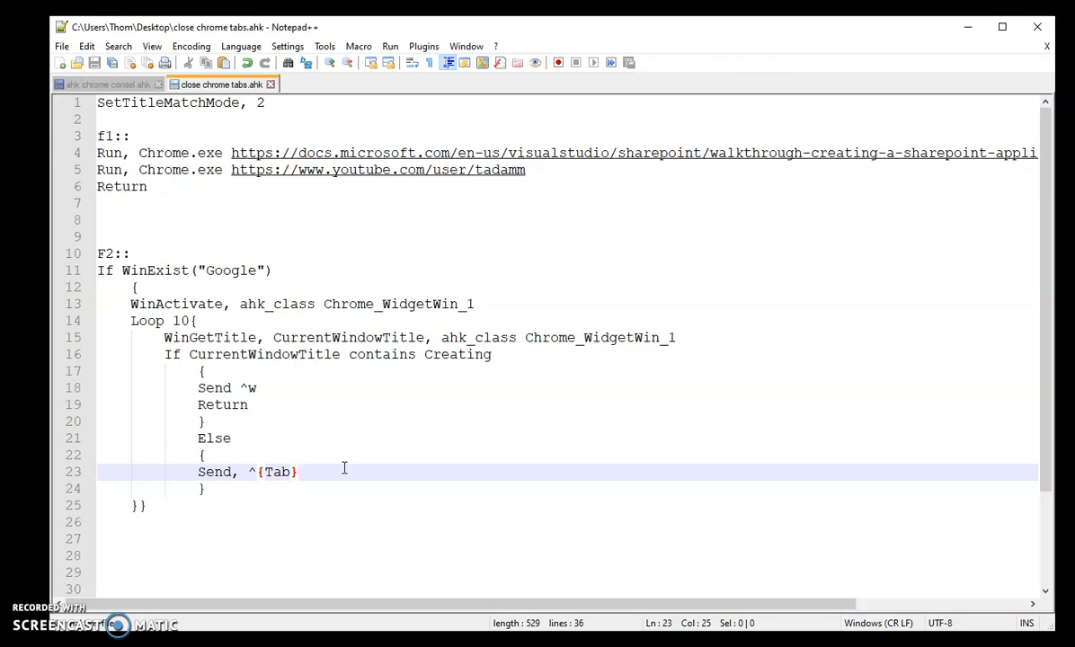
click(299, 471)
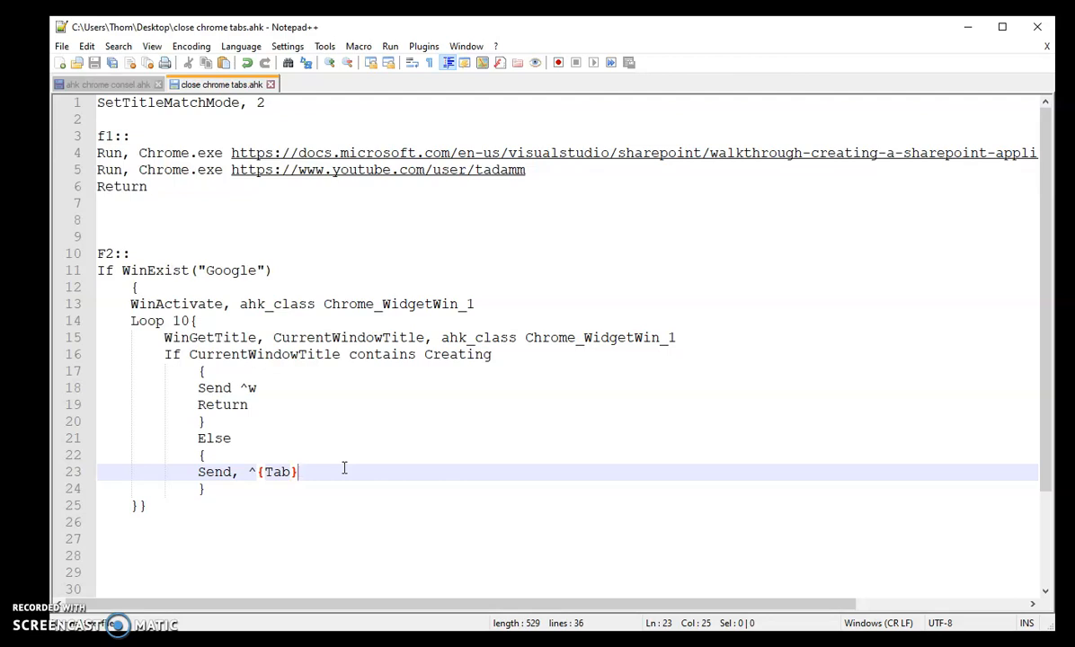
mouse_move(323, 438)
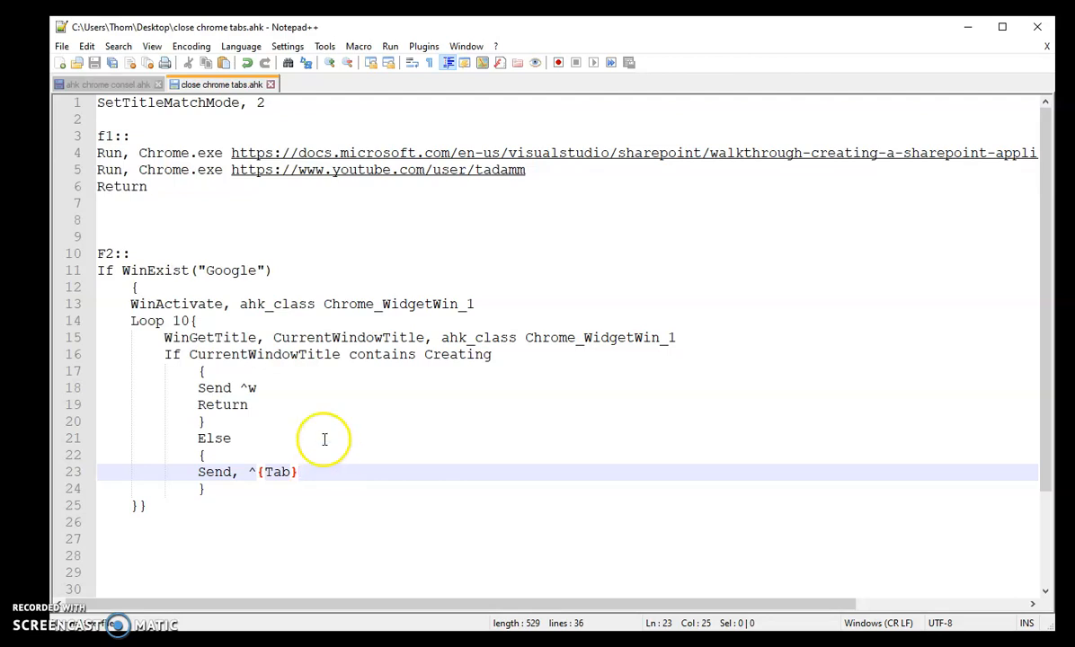
mouse_move(308, 471)
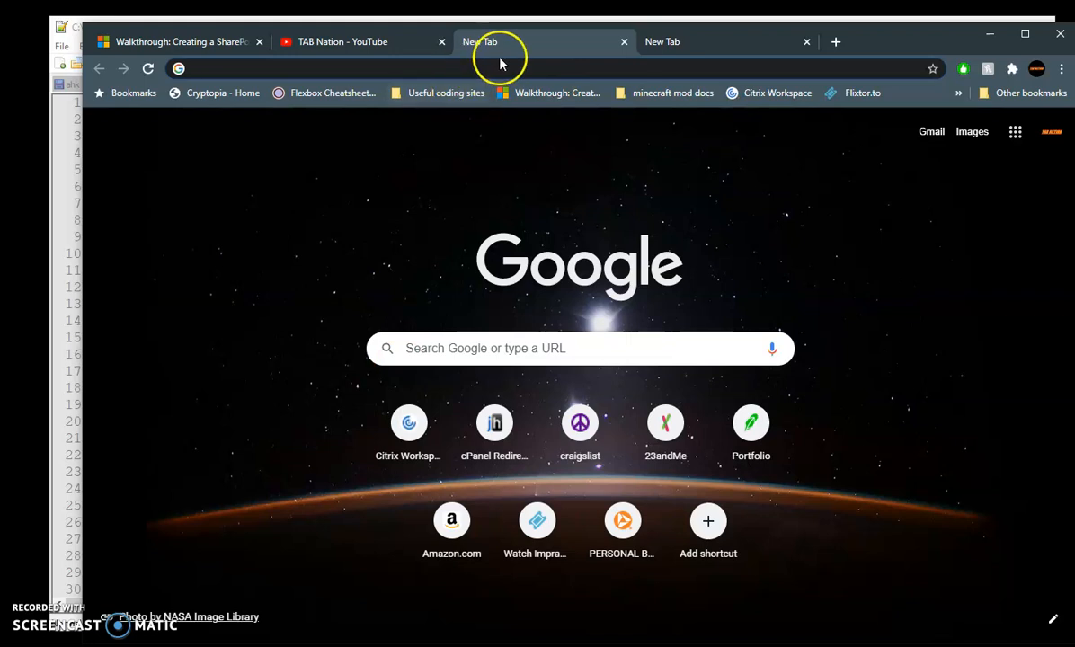
Switch from the second new tab back to the SharePoint walkthrough tab.
click(662, 42)
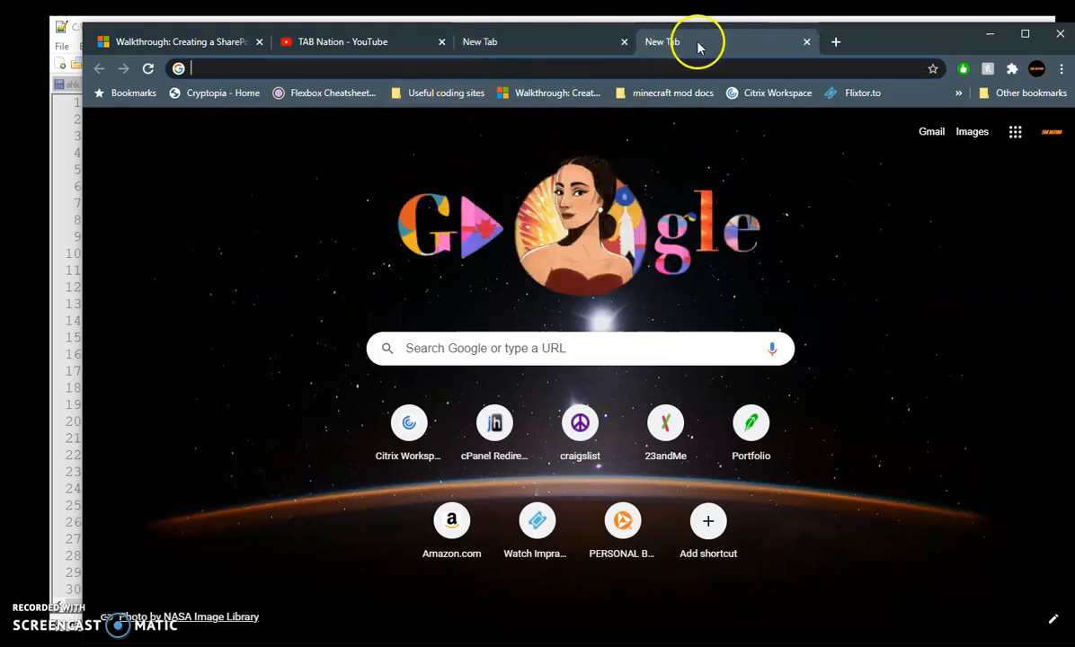
mouse_move(212, 119)
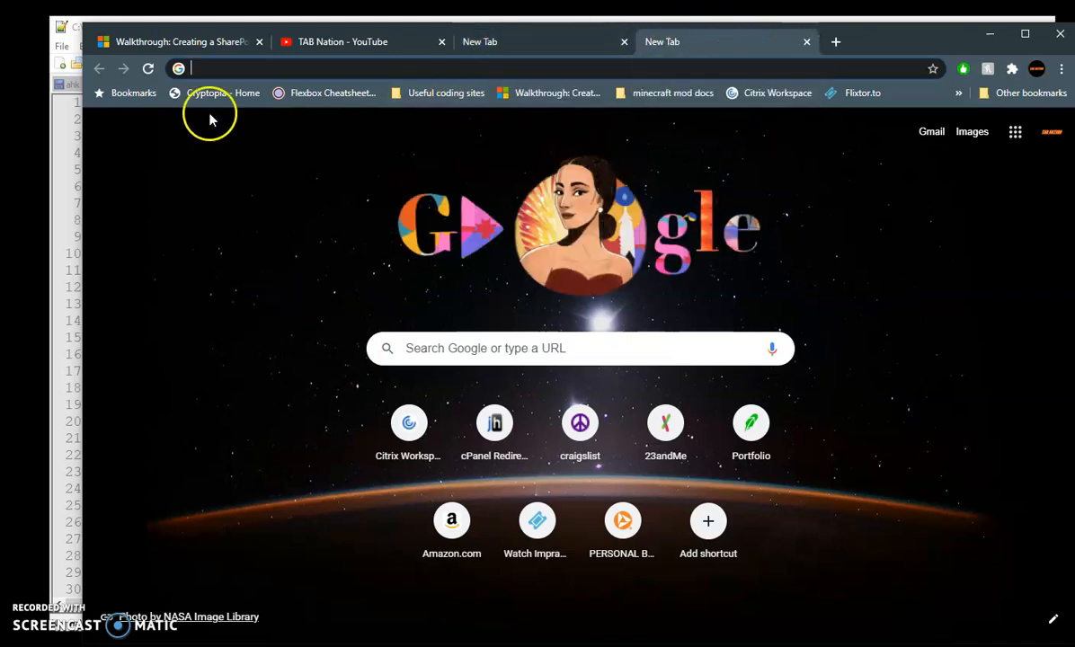
click(179, 42)
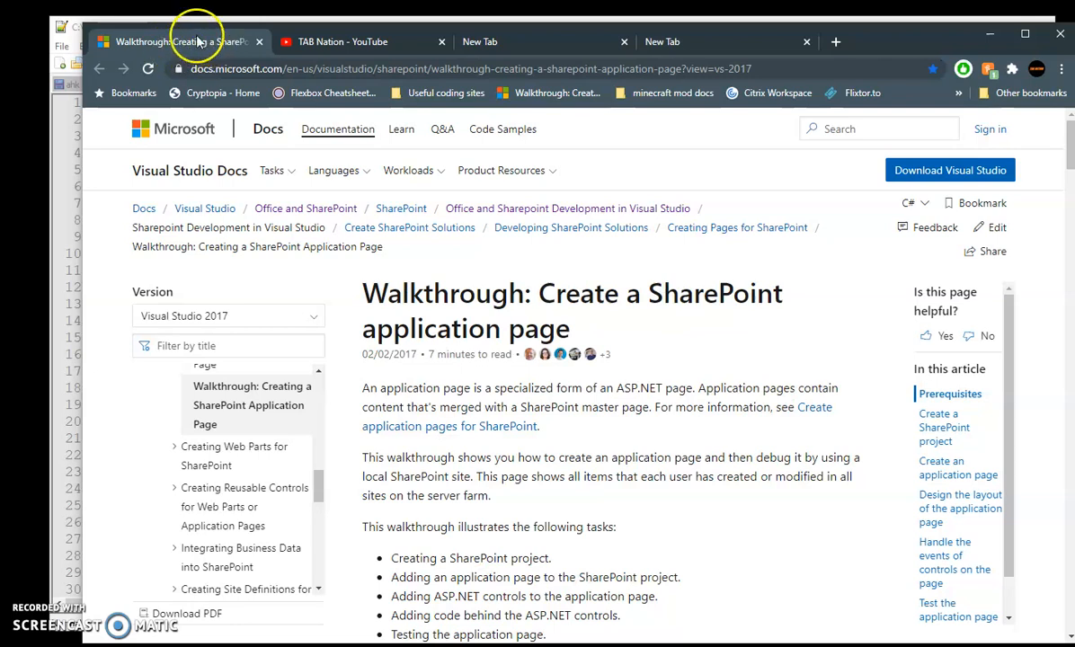
mouse_move(270, 42)
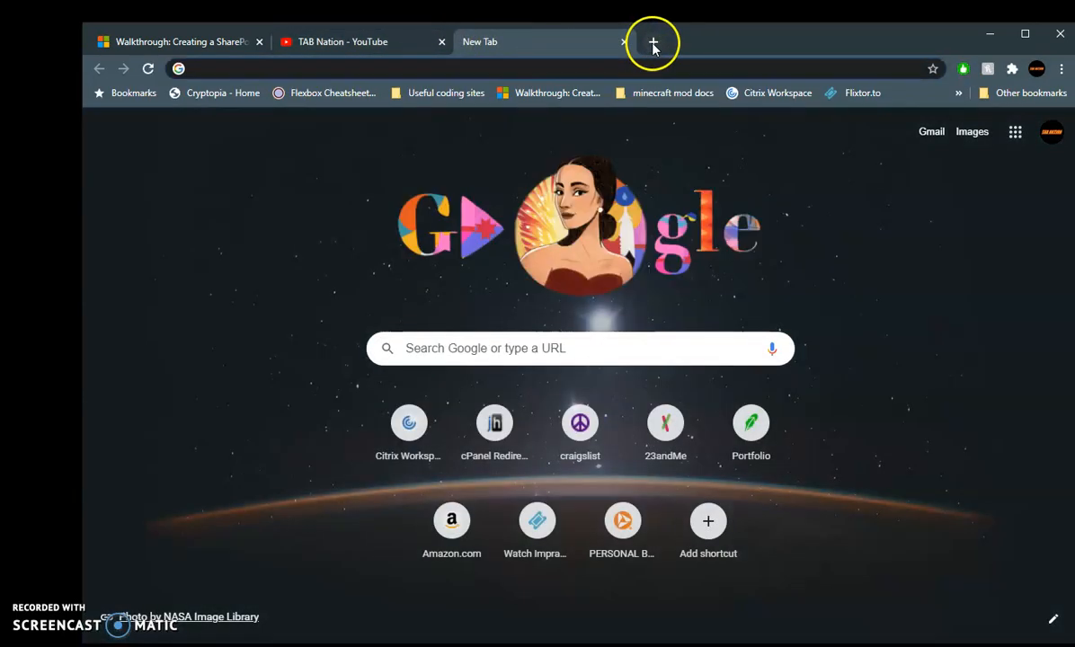
Load the Cryptopia site in a fresh fourth tab and move through the open tabs.
click(654, 41)
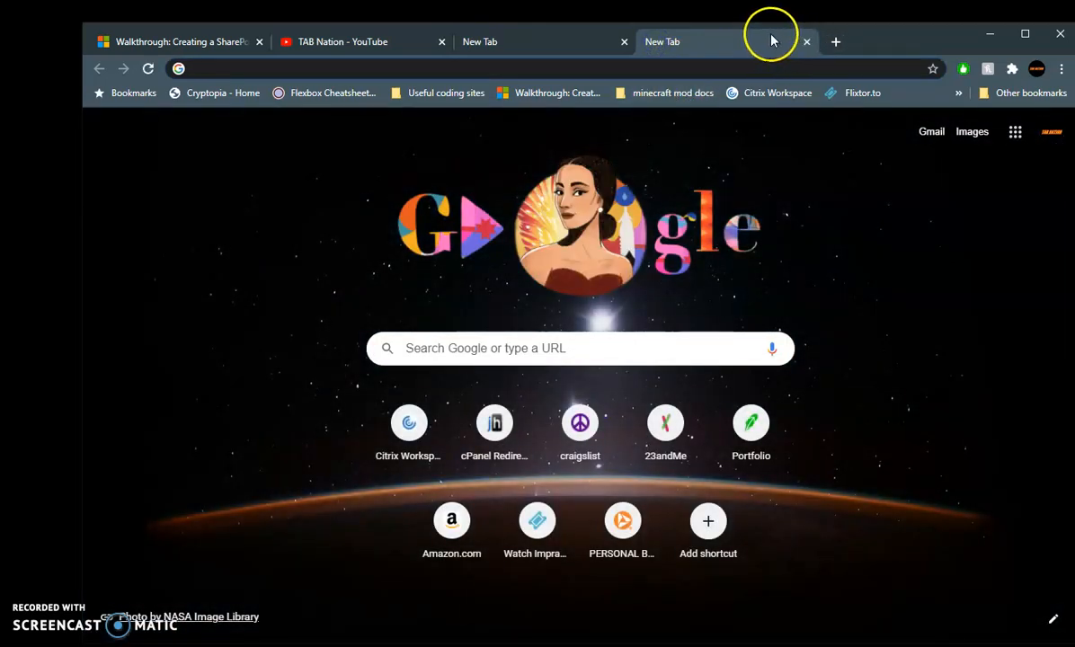
mouse_move(183, 140)
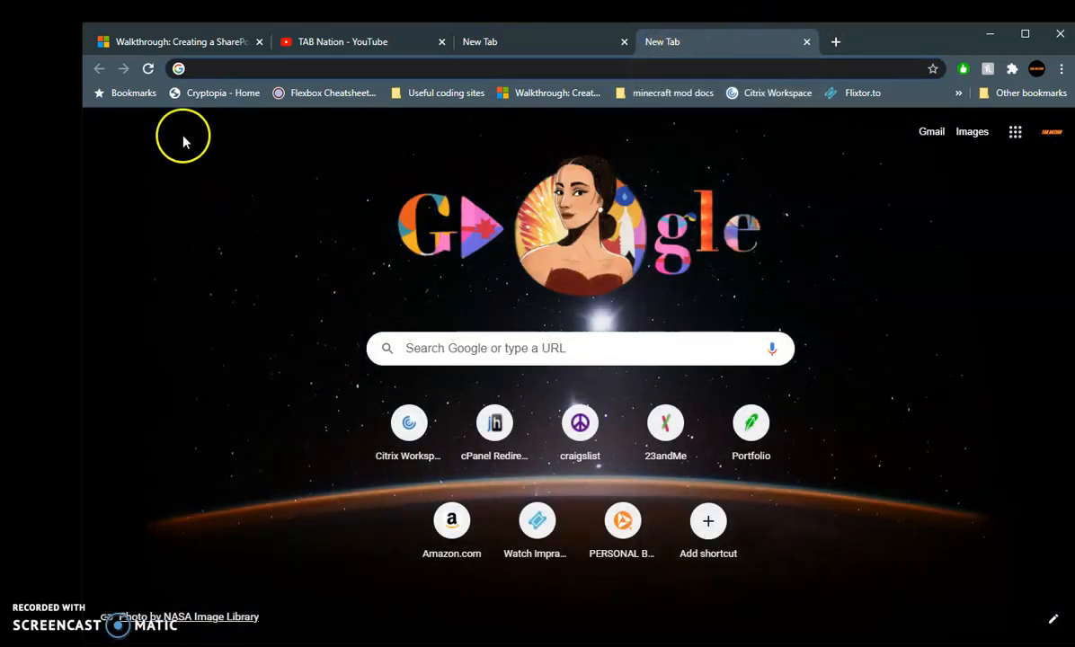
click(223, 93)
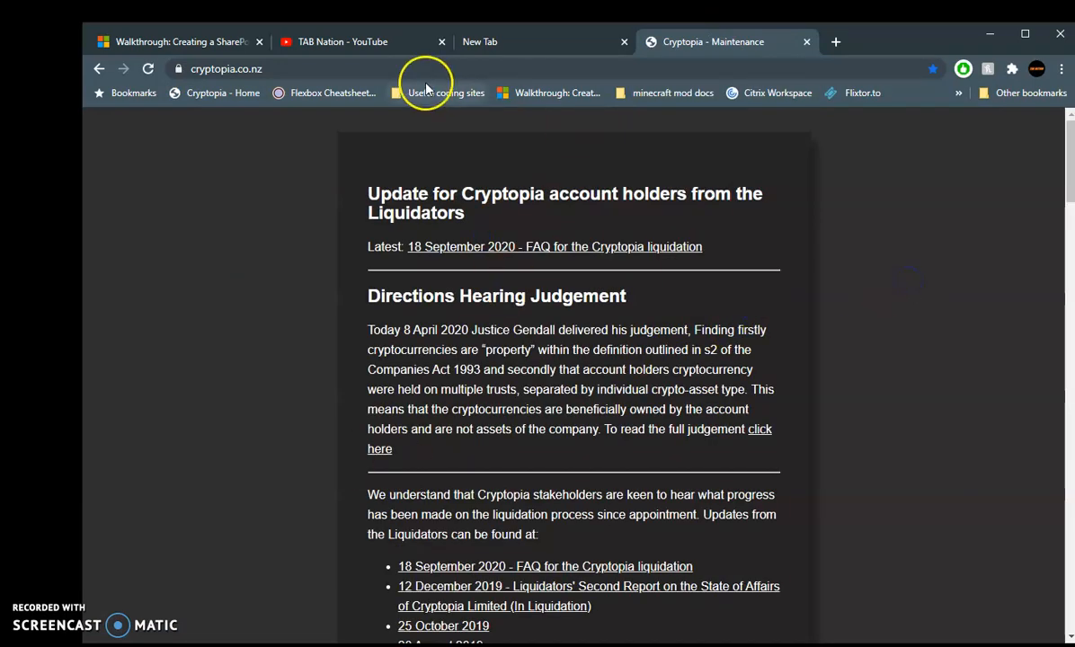
mouse_move(503, 41)
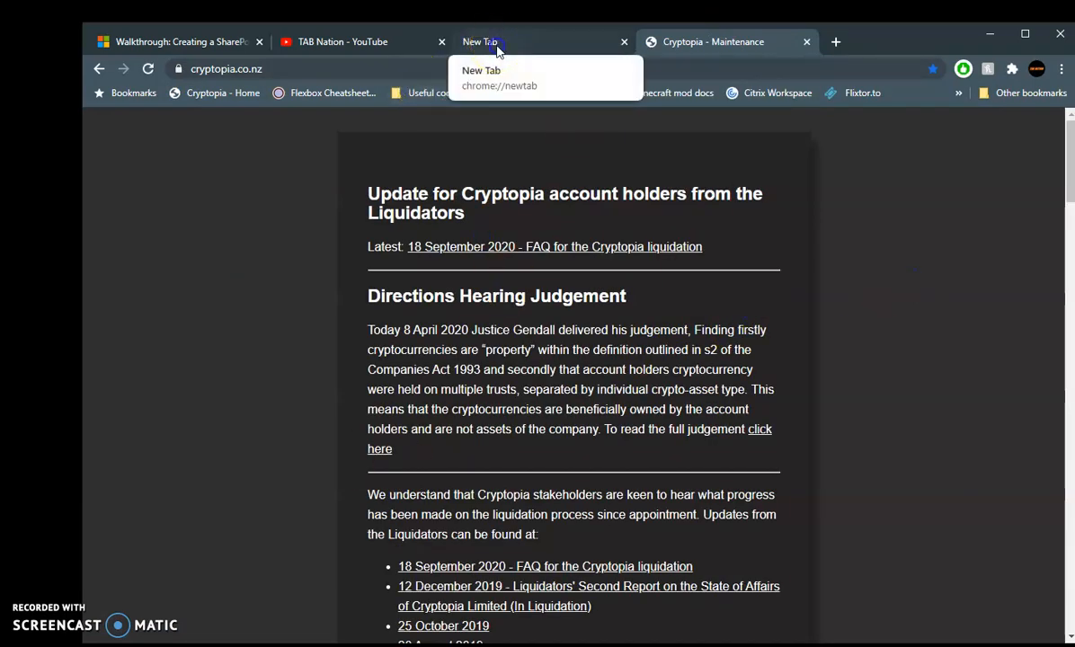
click(341, 41)
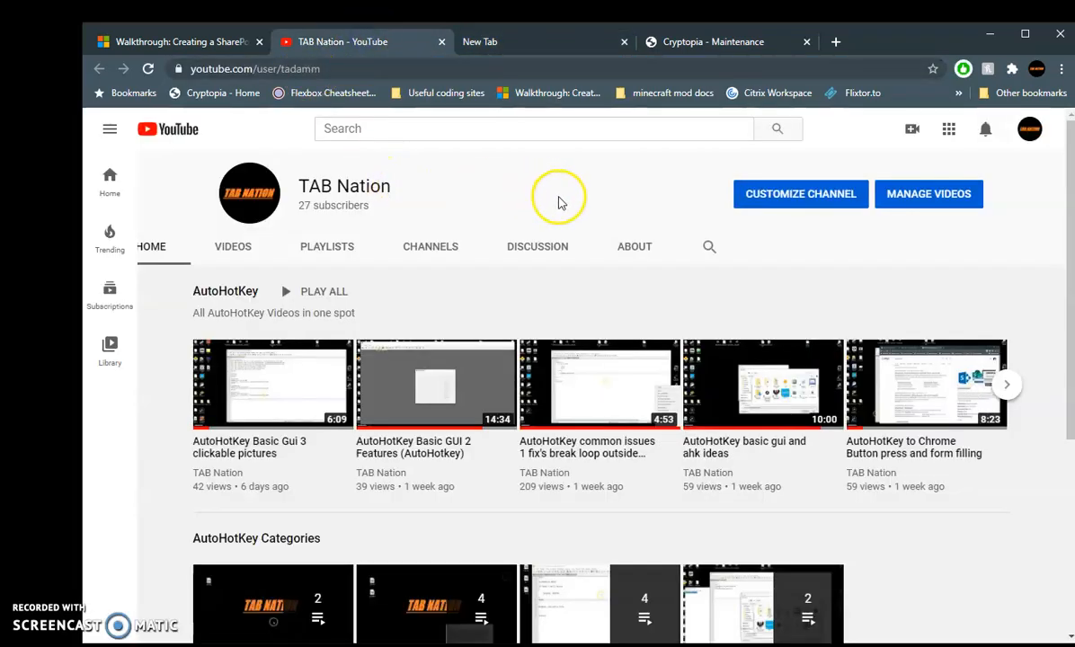
mouse_move(989, 36)
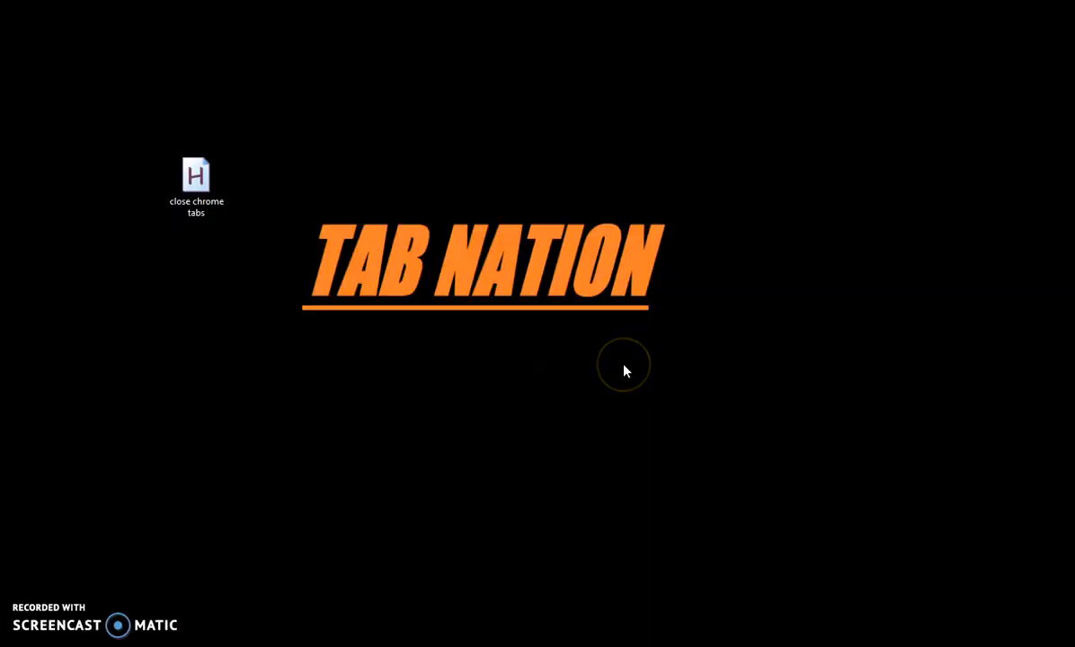
Focus the desktop so F2 can close the walkthrough and blank tabs.
click(623, 363)
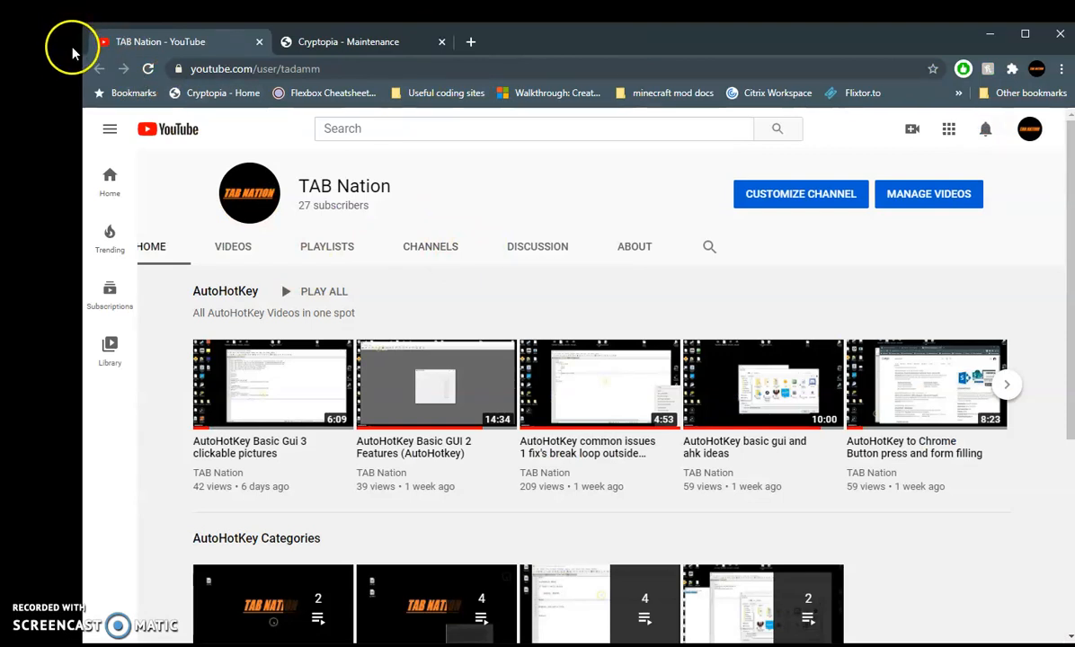
mouse_move(129, 41)
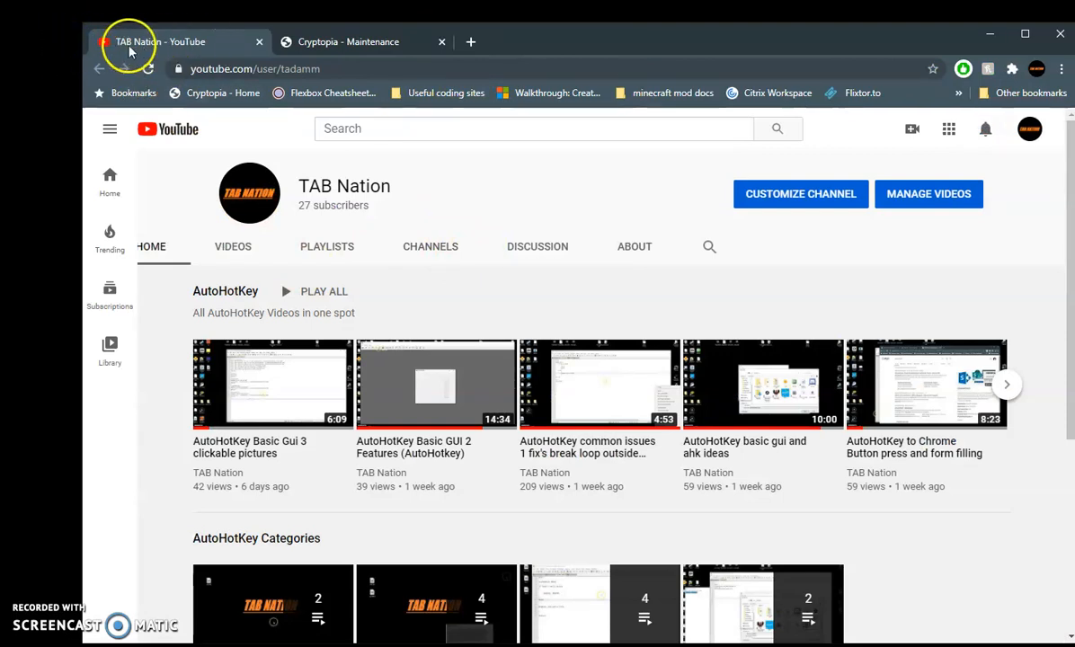
mouse_move(787, 169)
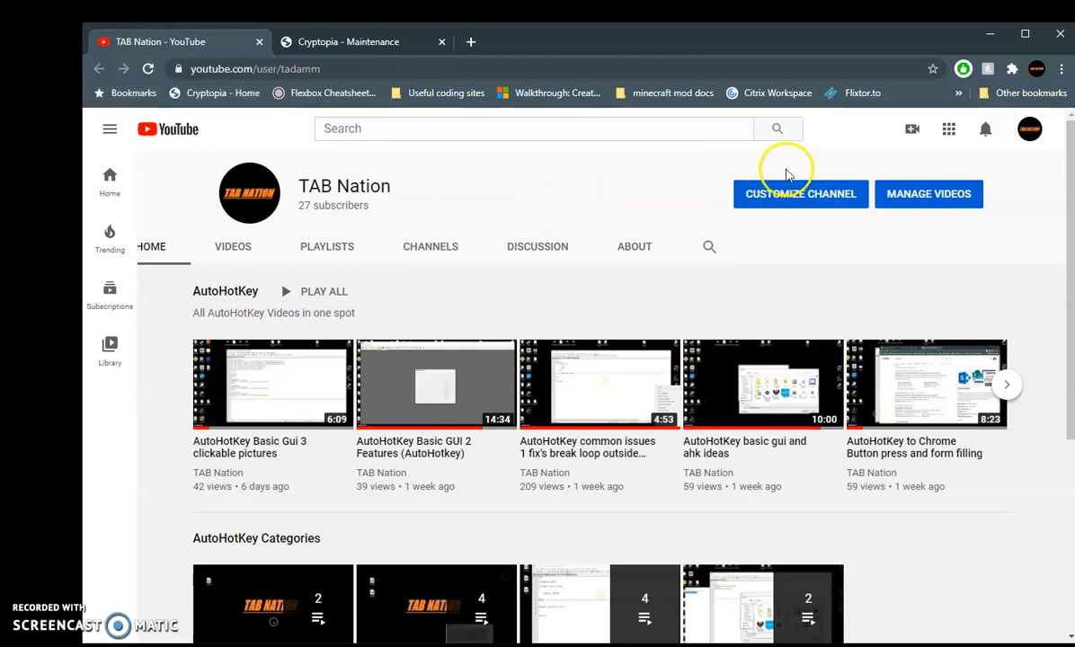
mouse_move(539, 184)
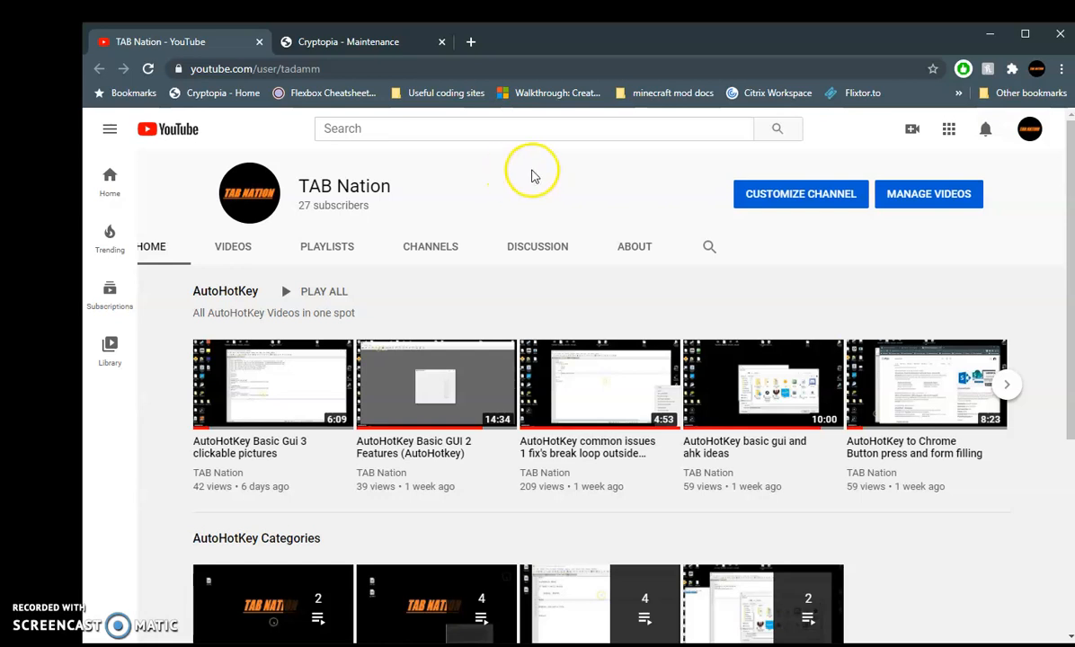
mouse_move(964, 69)
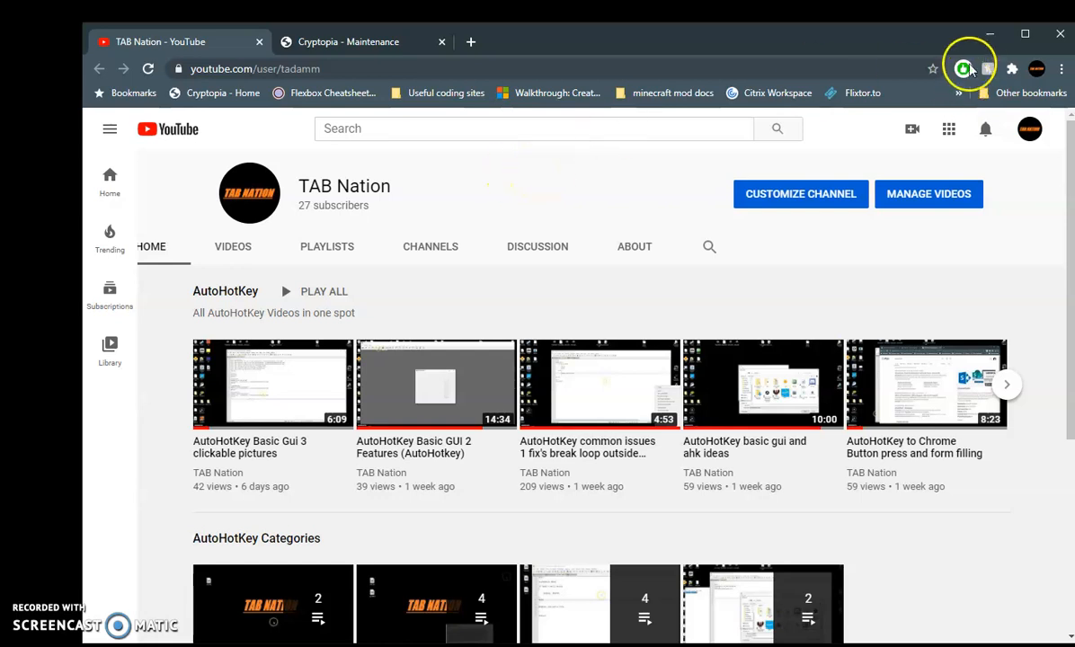